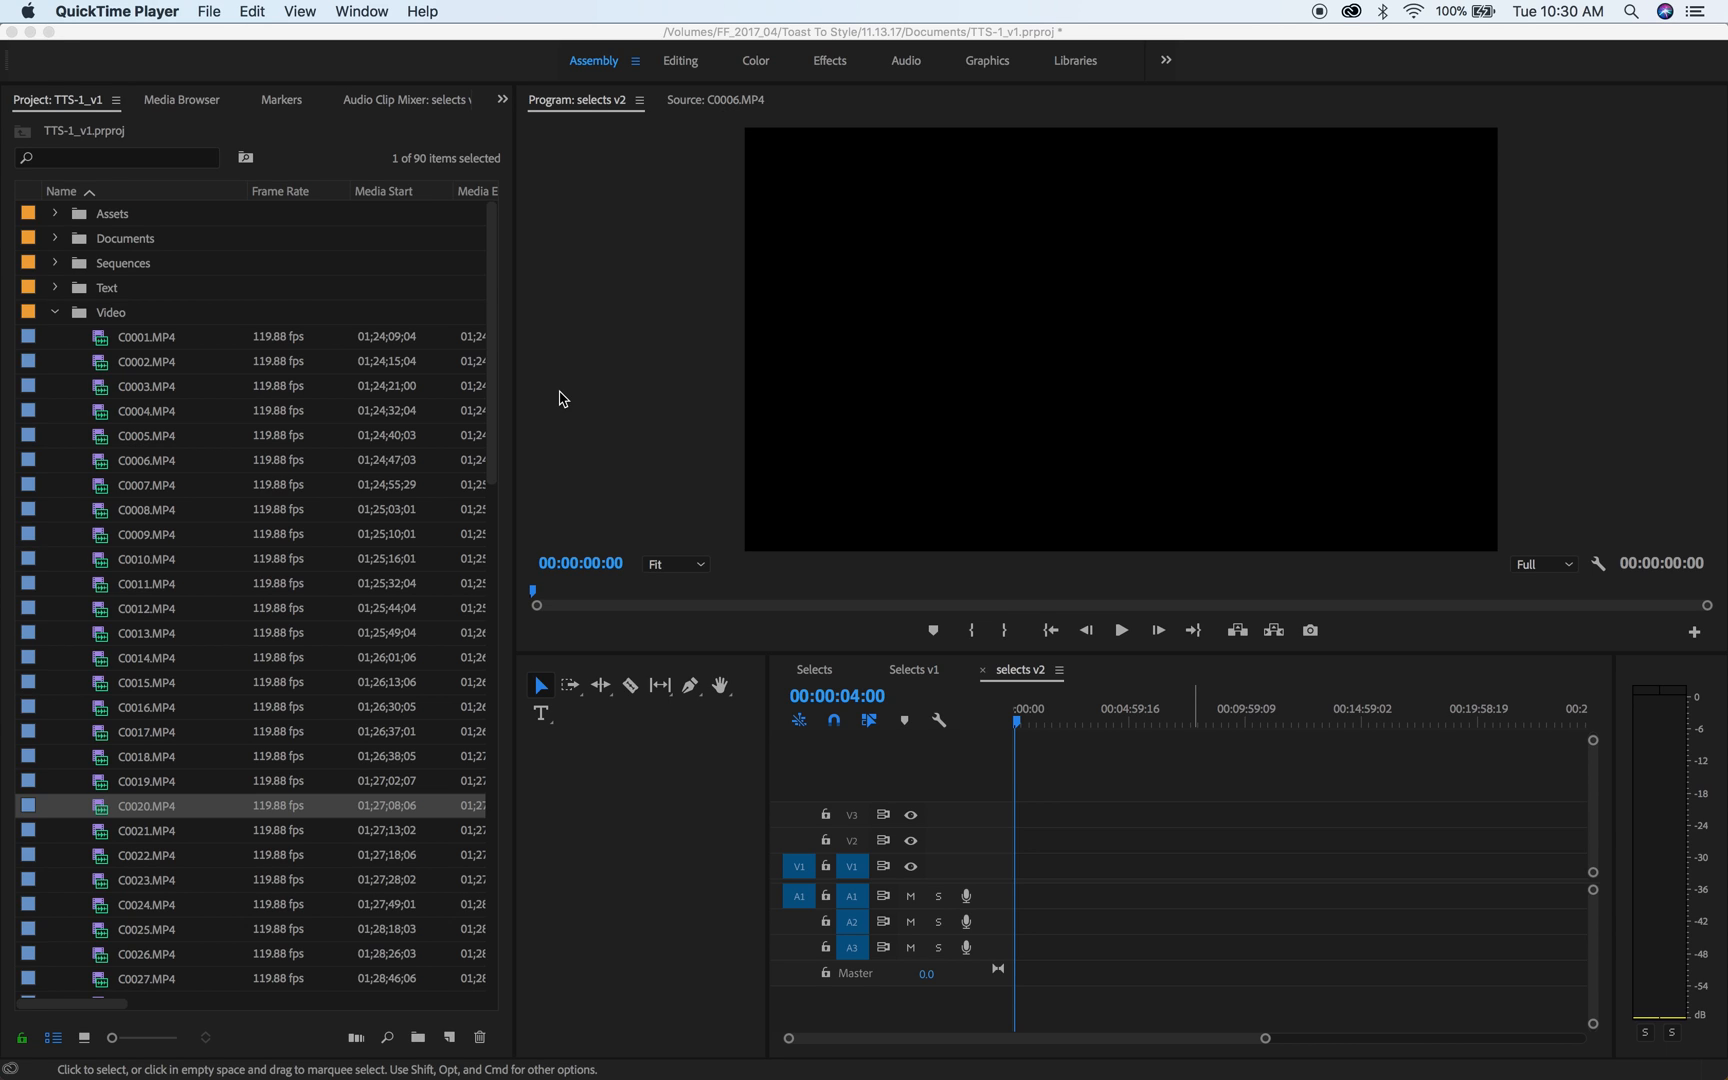
pyautogui.moveTo(442, 382)
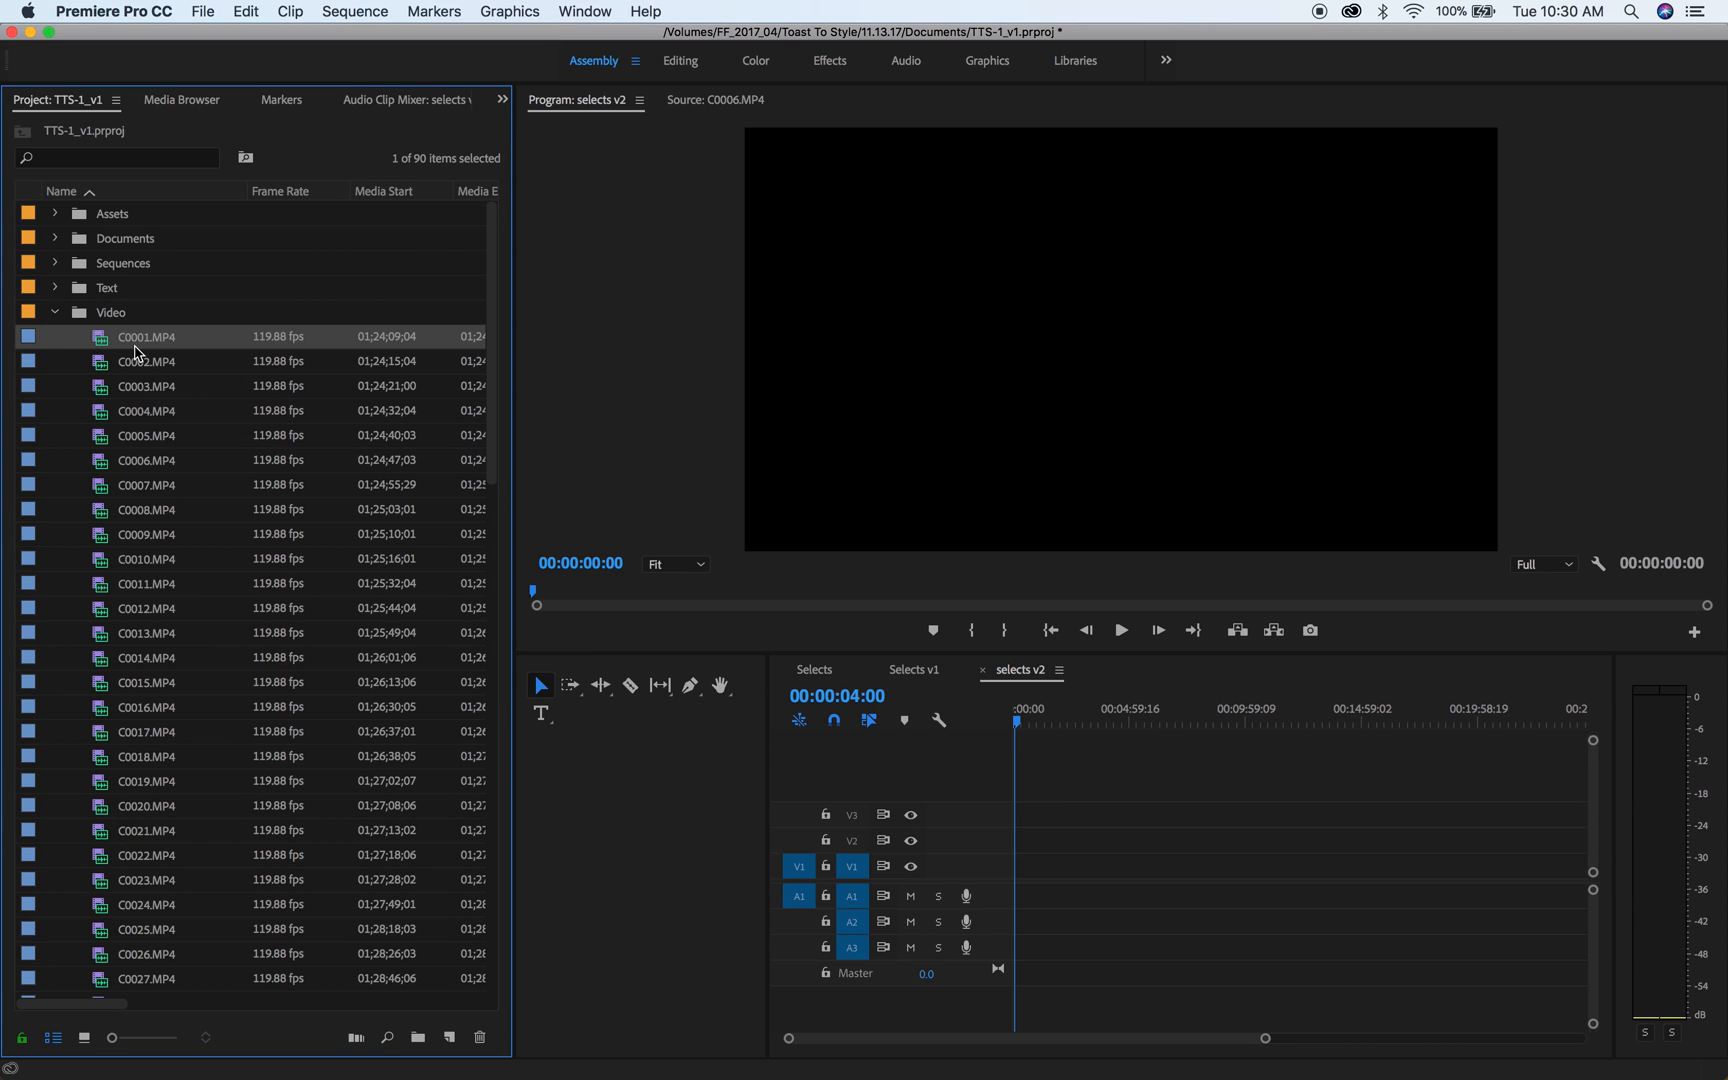
# - Scroll the Video bin to reach the end of its 85 MP4 clips
pyautogui.scroll(-3)
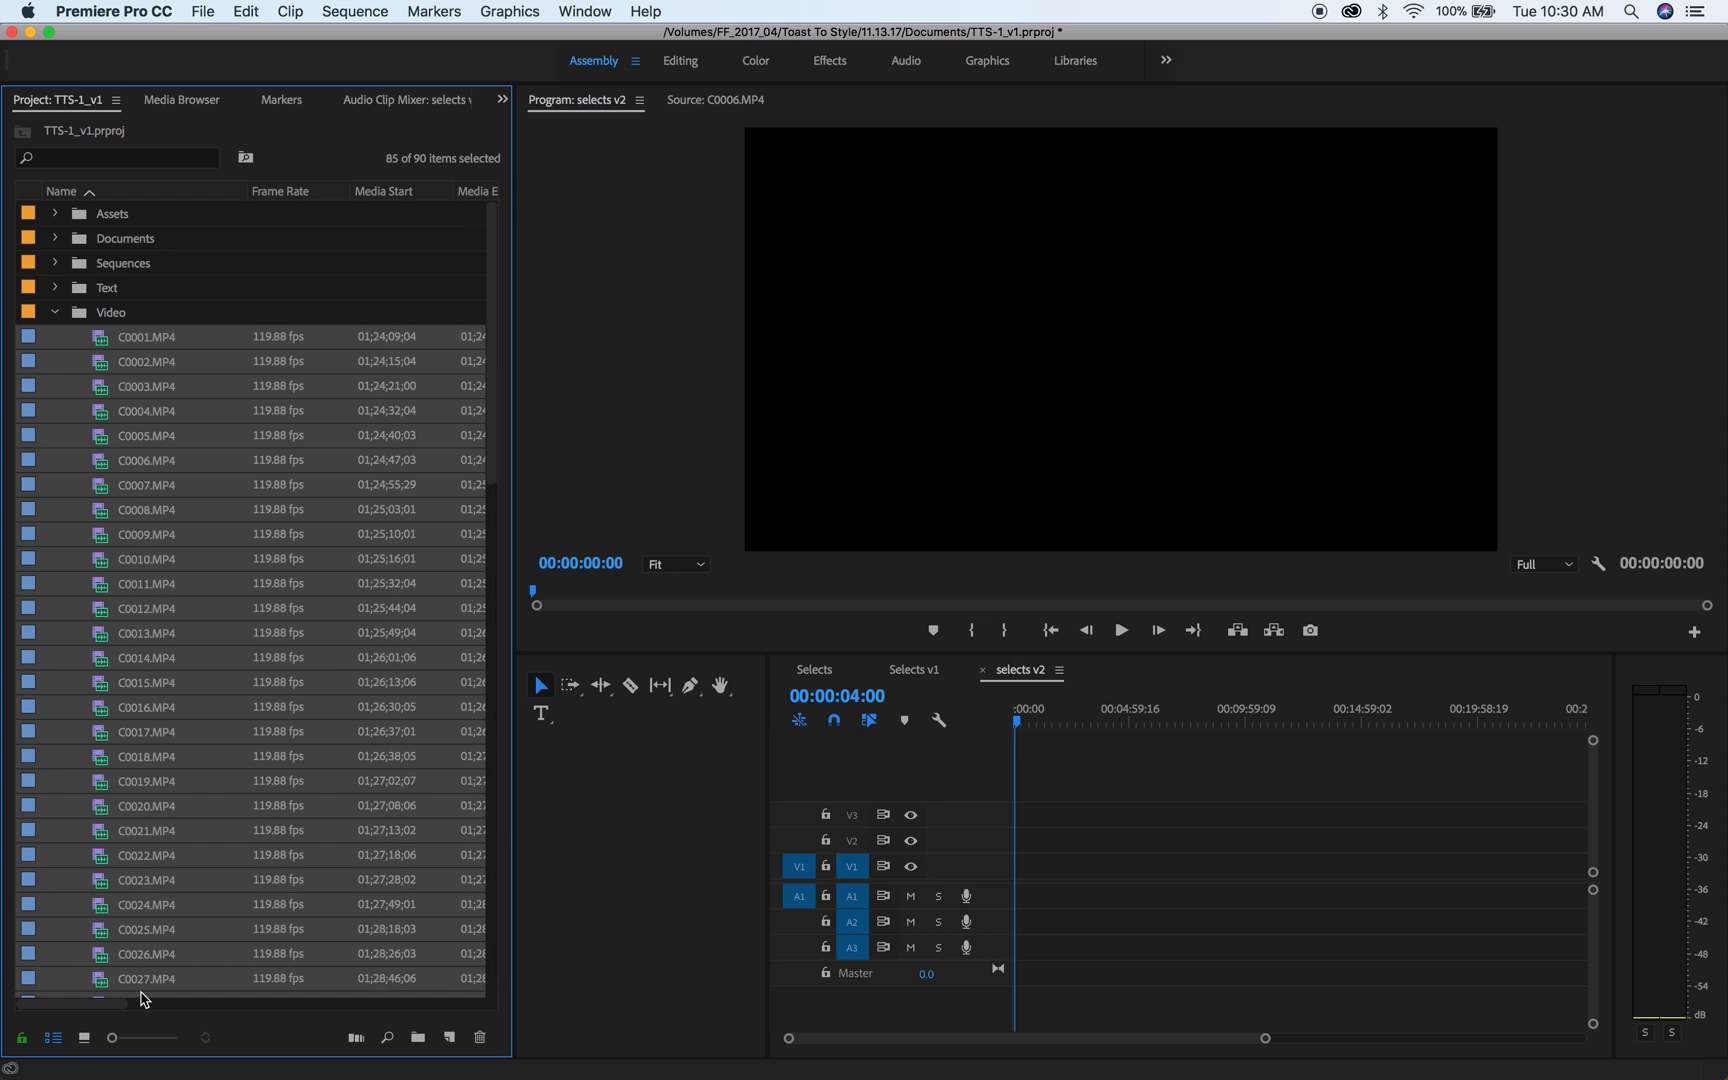
pyautogui.moveTo(130, 334)
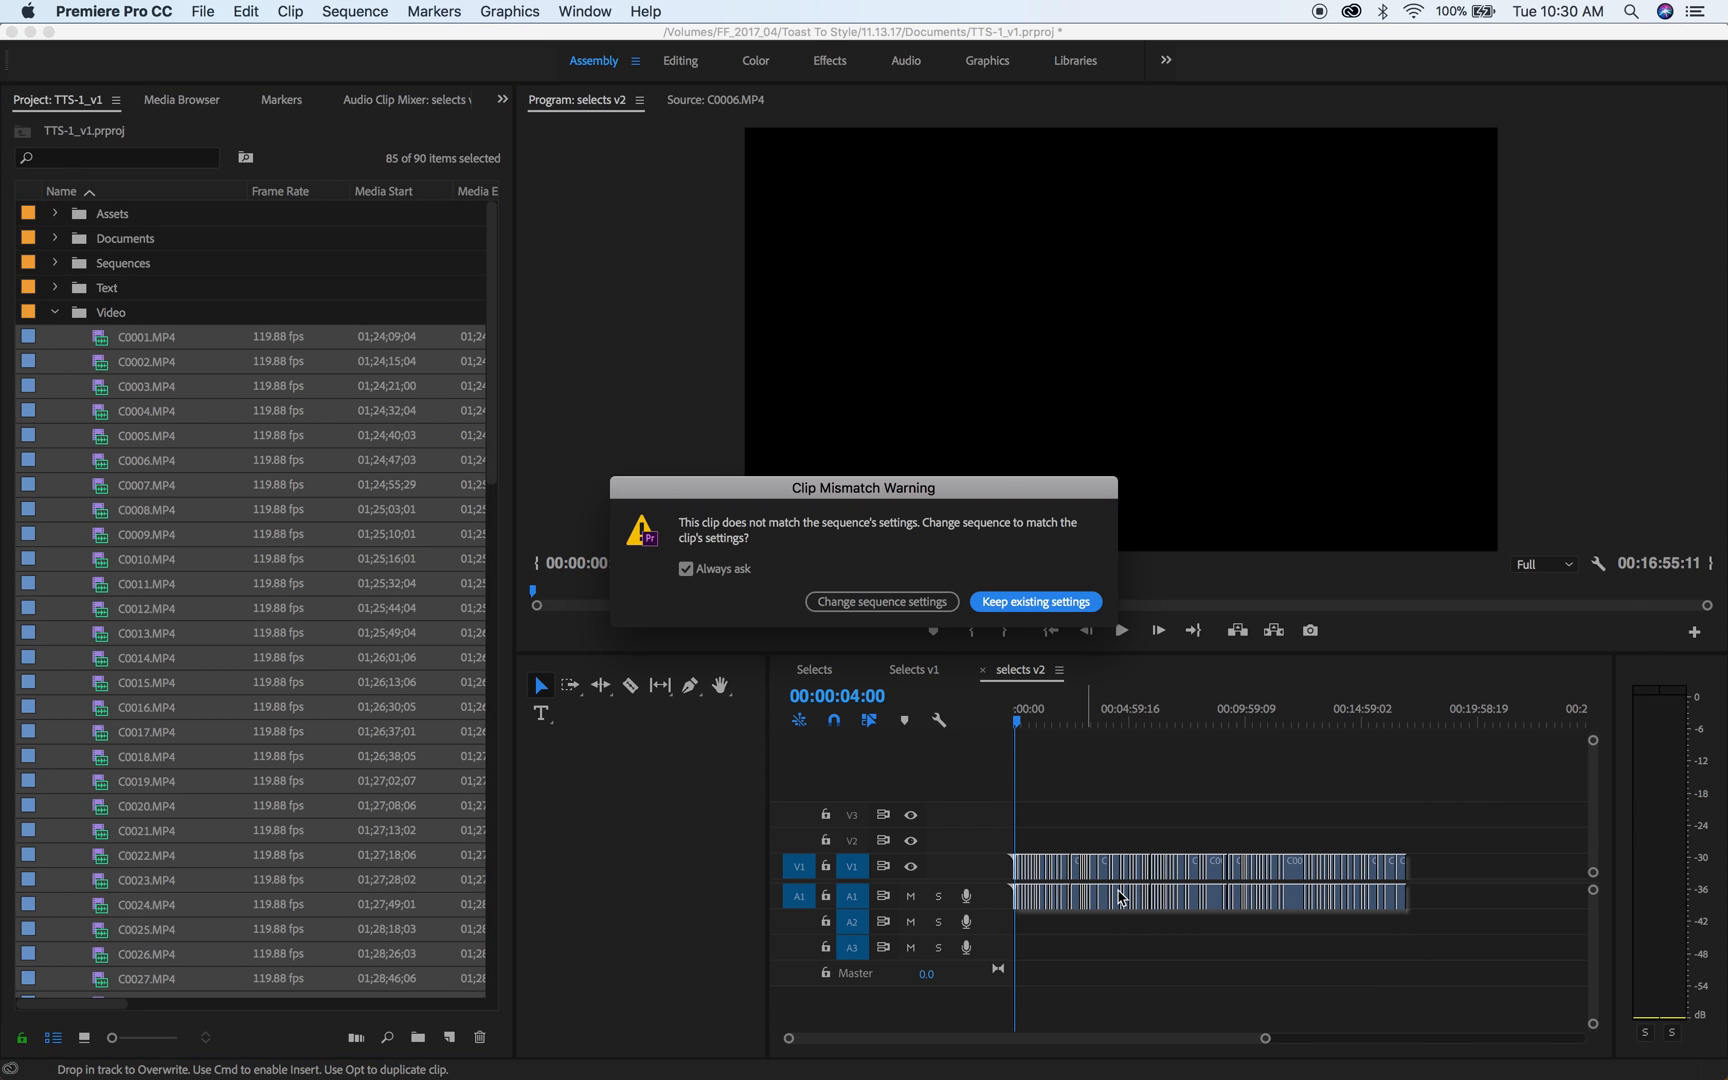
pyautogui.click(1034, 602)
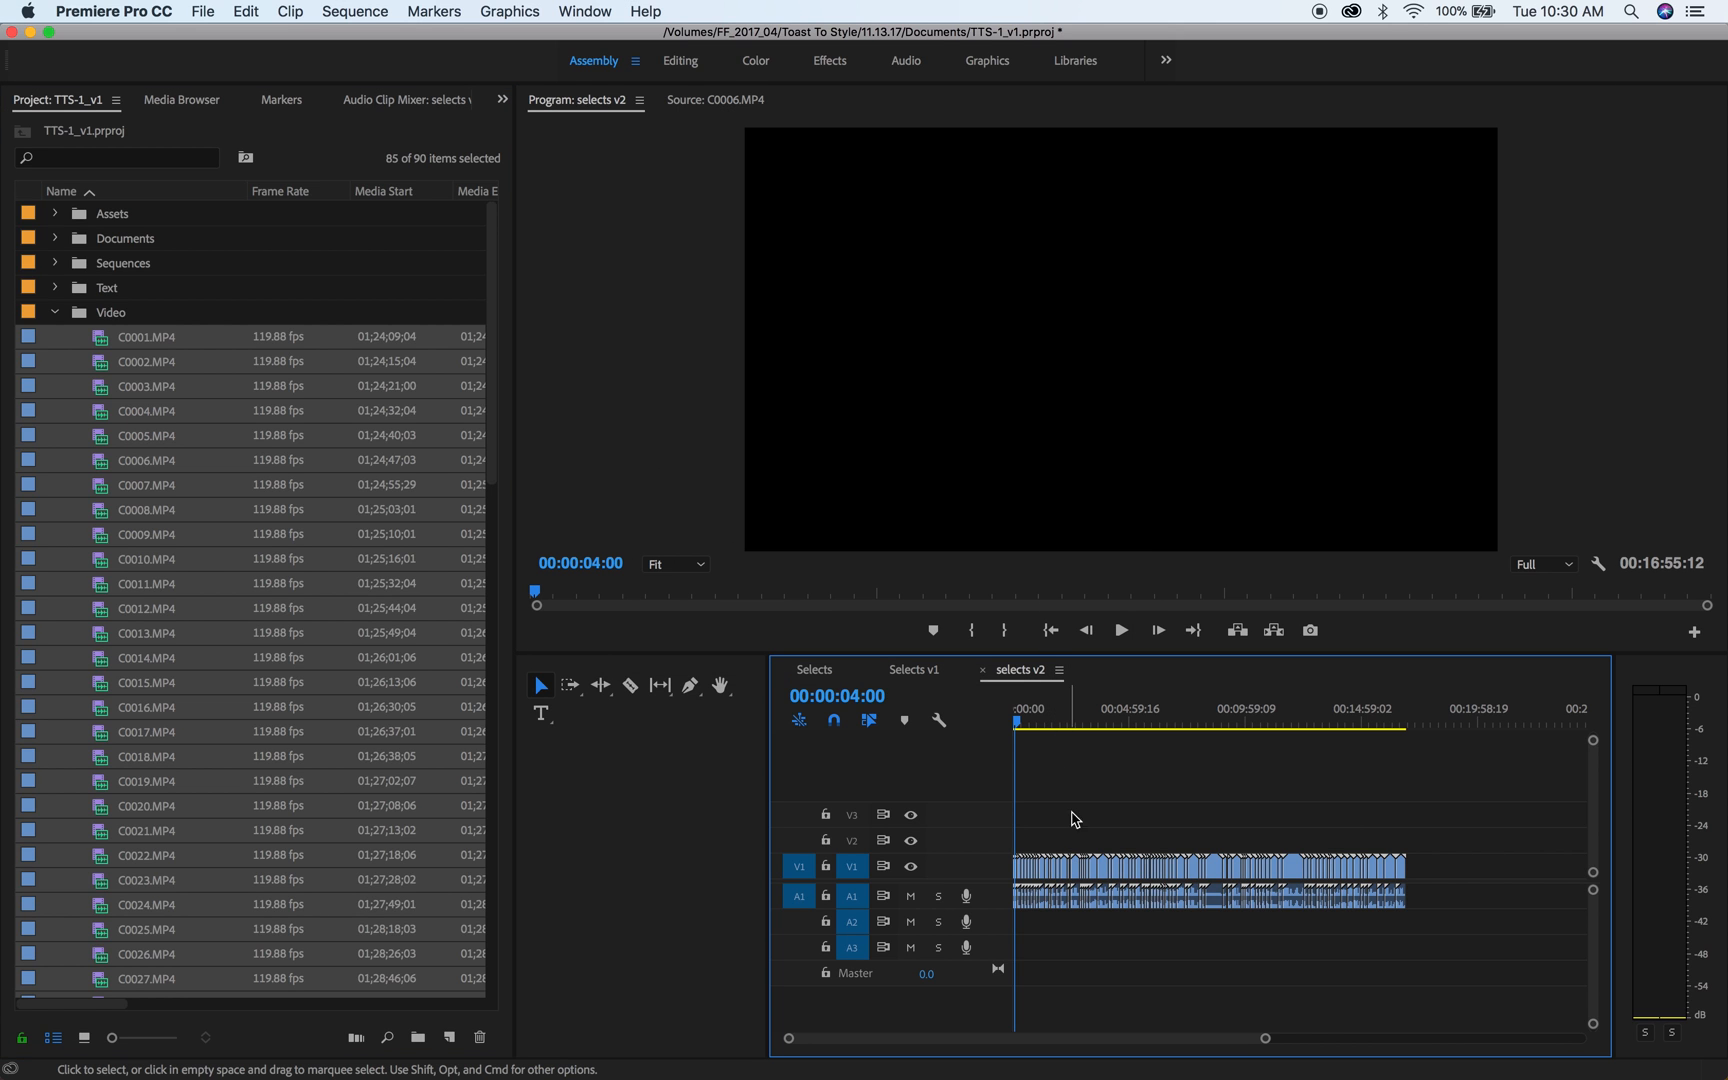
pyautogui.click(1121, 629)
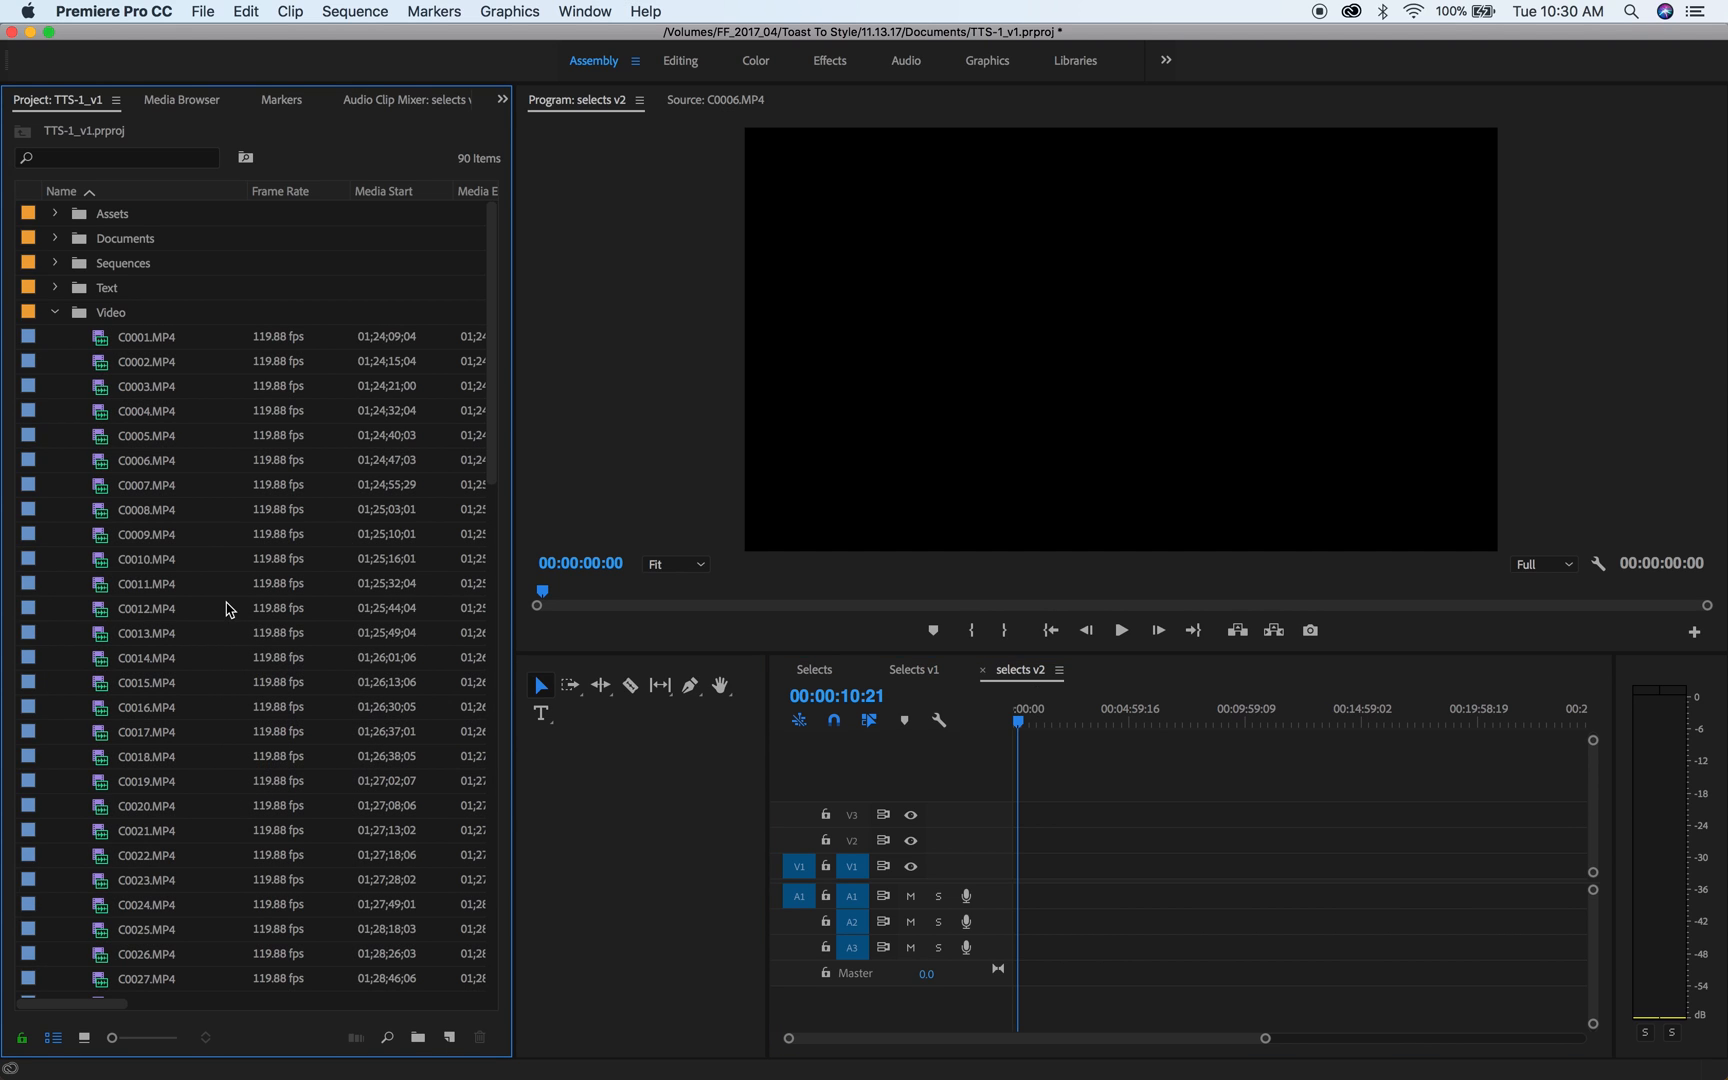
# - Set Speed/Duration to 20% speed for the selected clips
pyautogui.scroll(-3)
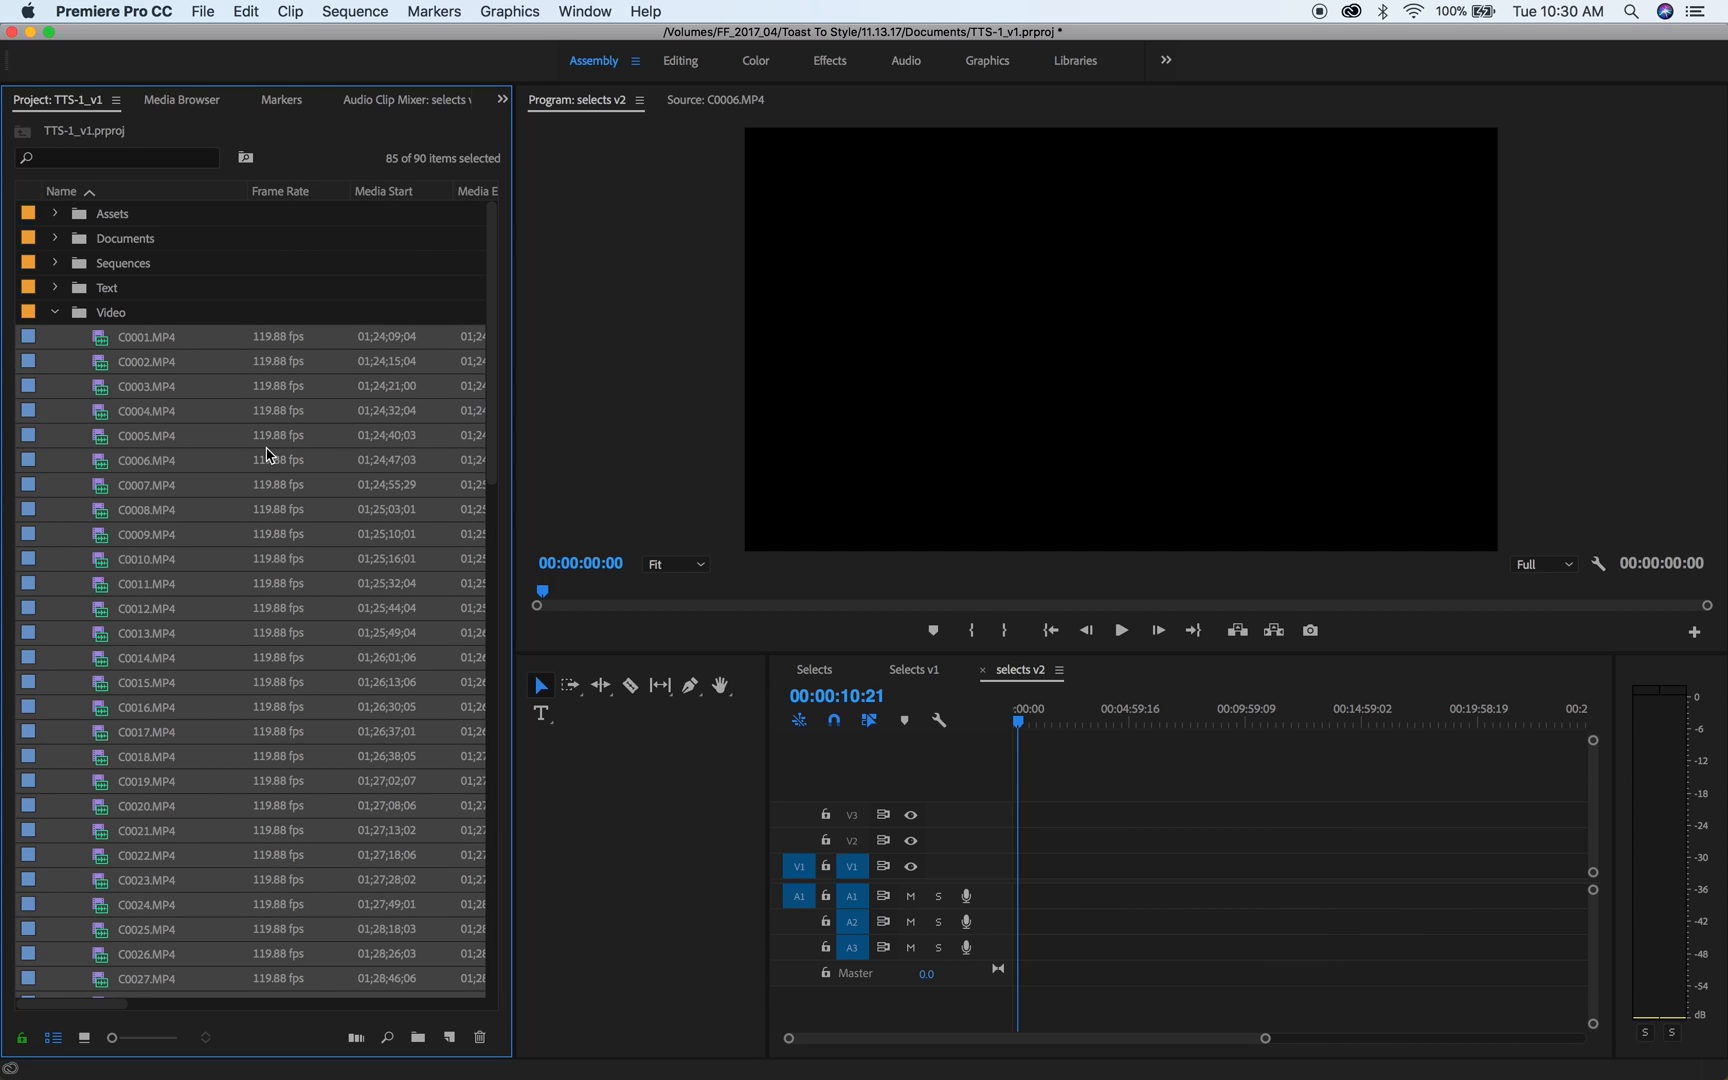
pyautogui.rightClick(160, 417)
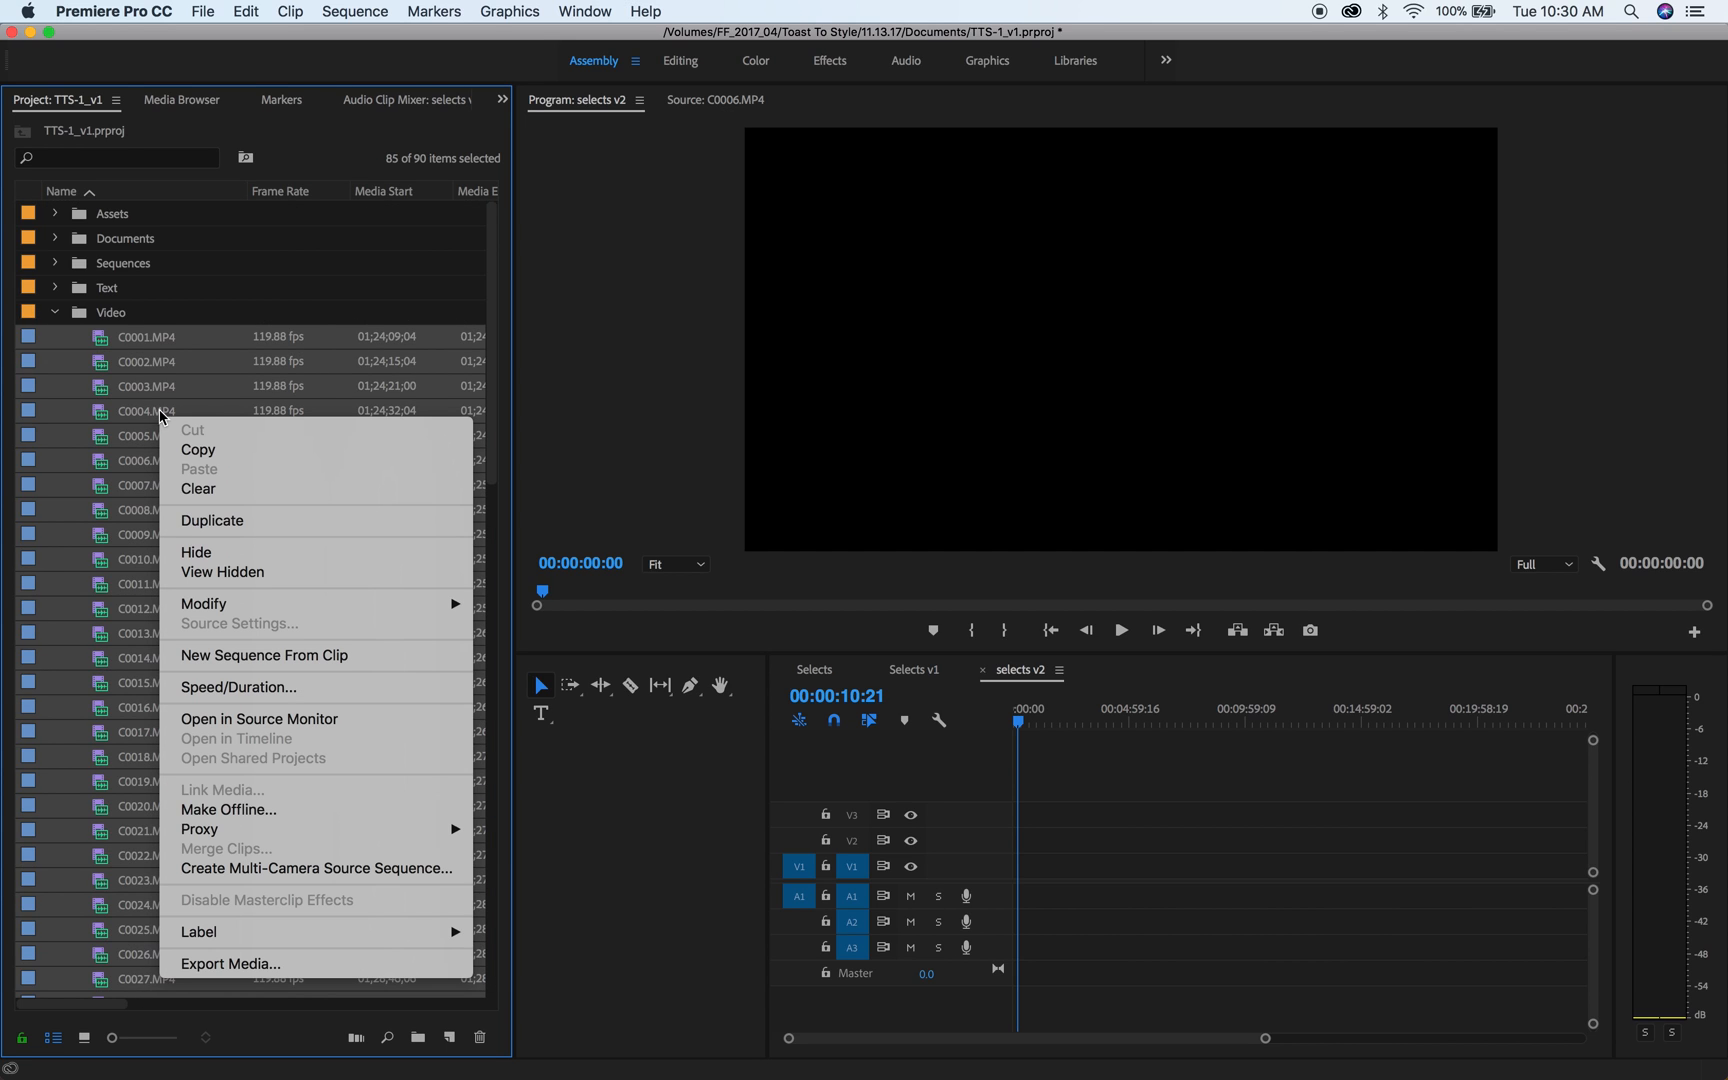
pyautogui.click(238, 687)
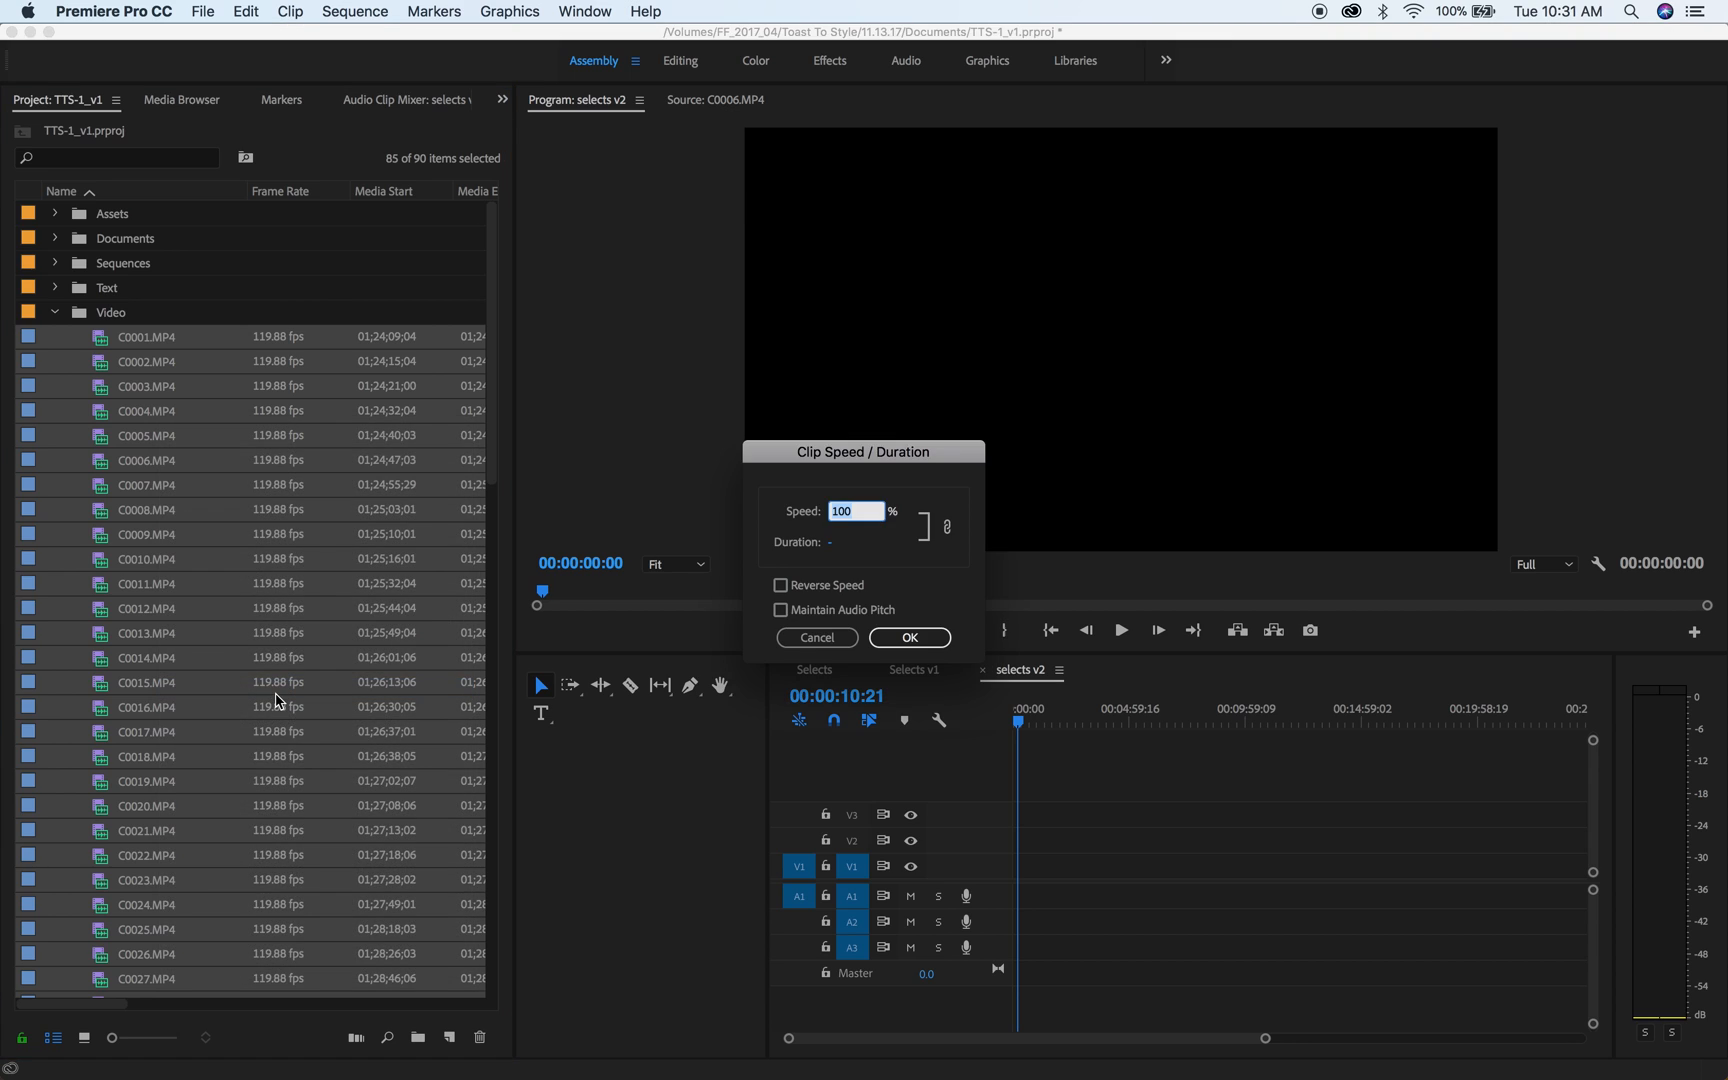
pyautogui.write('20')
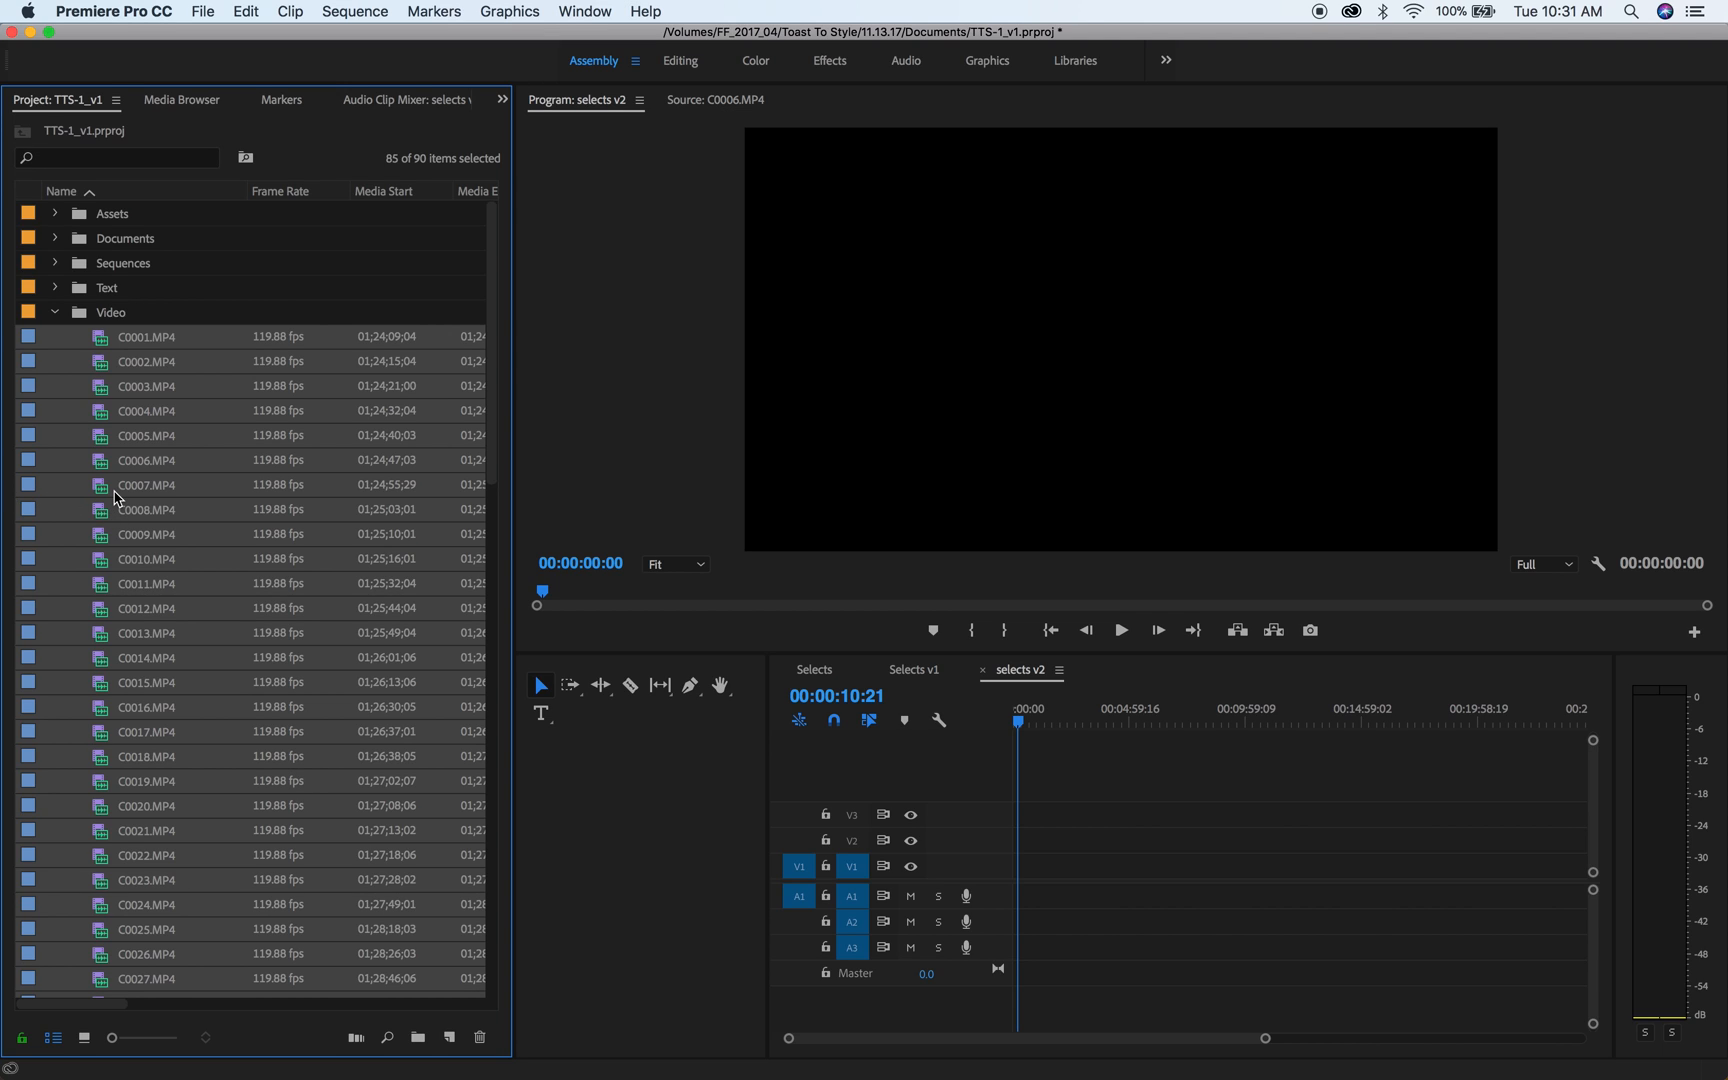
pyautogui.moveTo(97, 358)
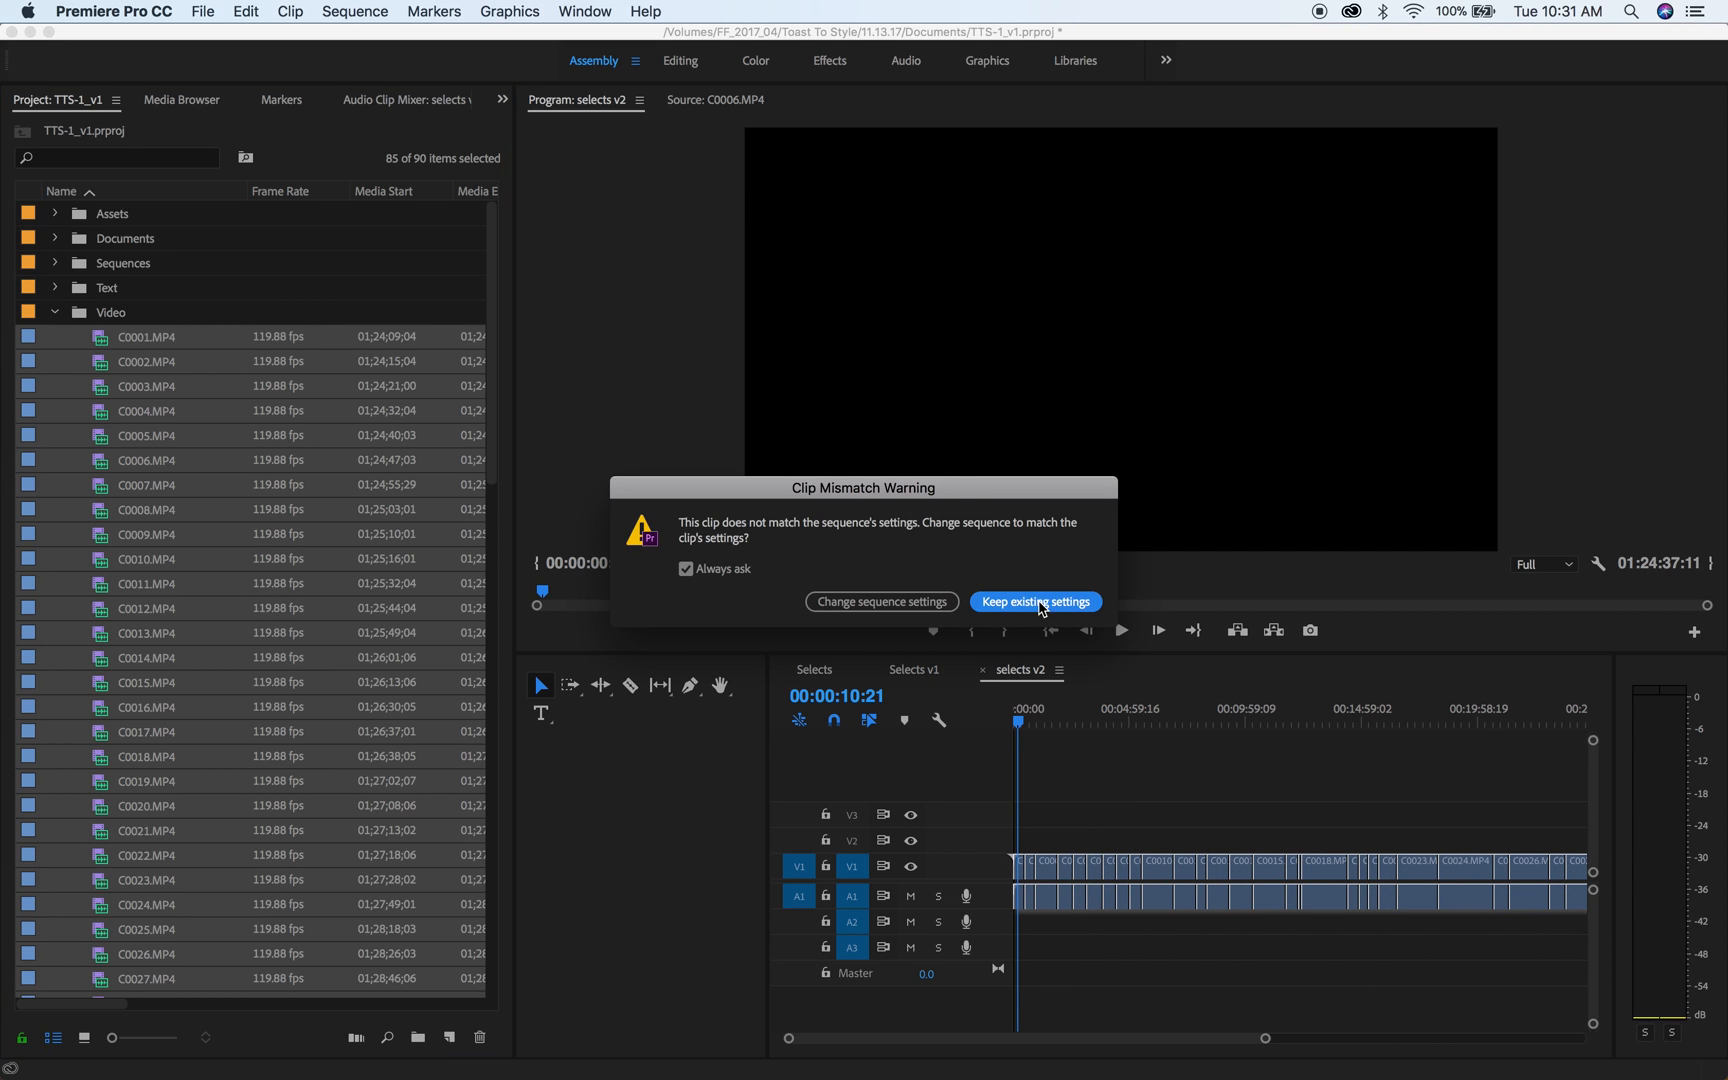
# - Keep the selects v2 sequence's existing settings in the Clip Mismatch Warning
pyautogui.click(1034, 601)
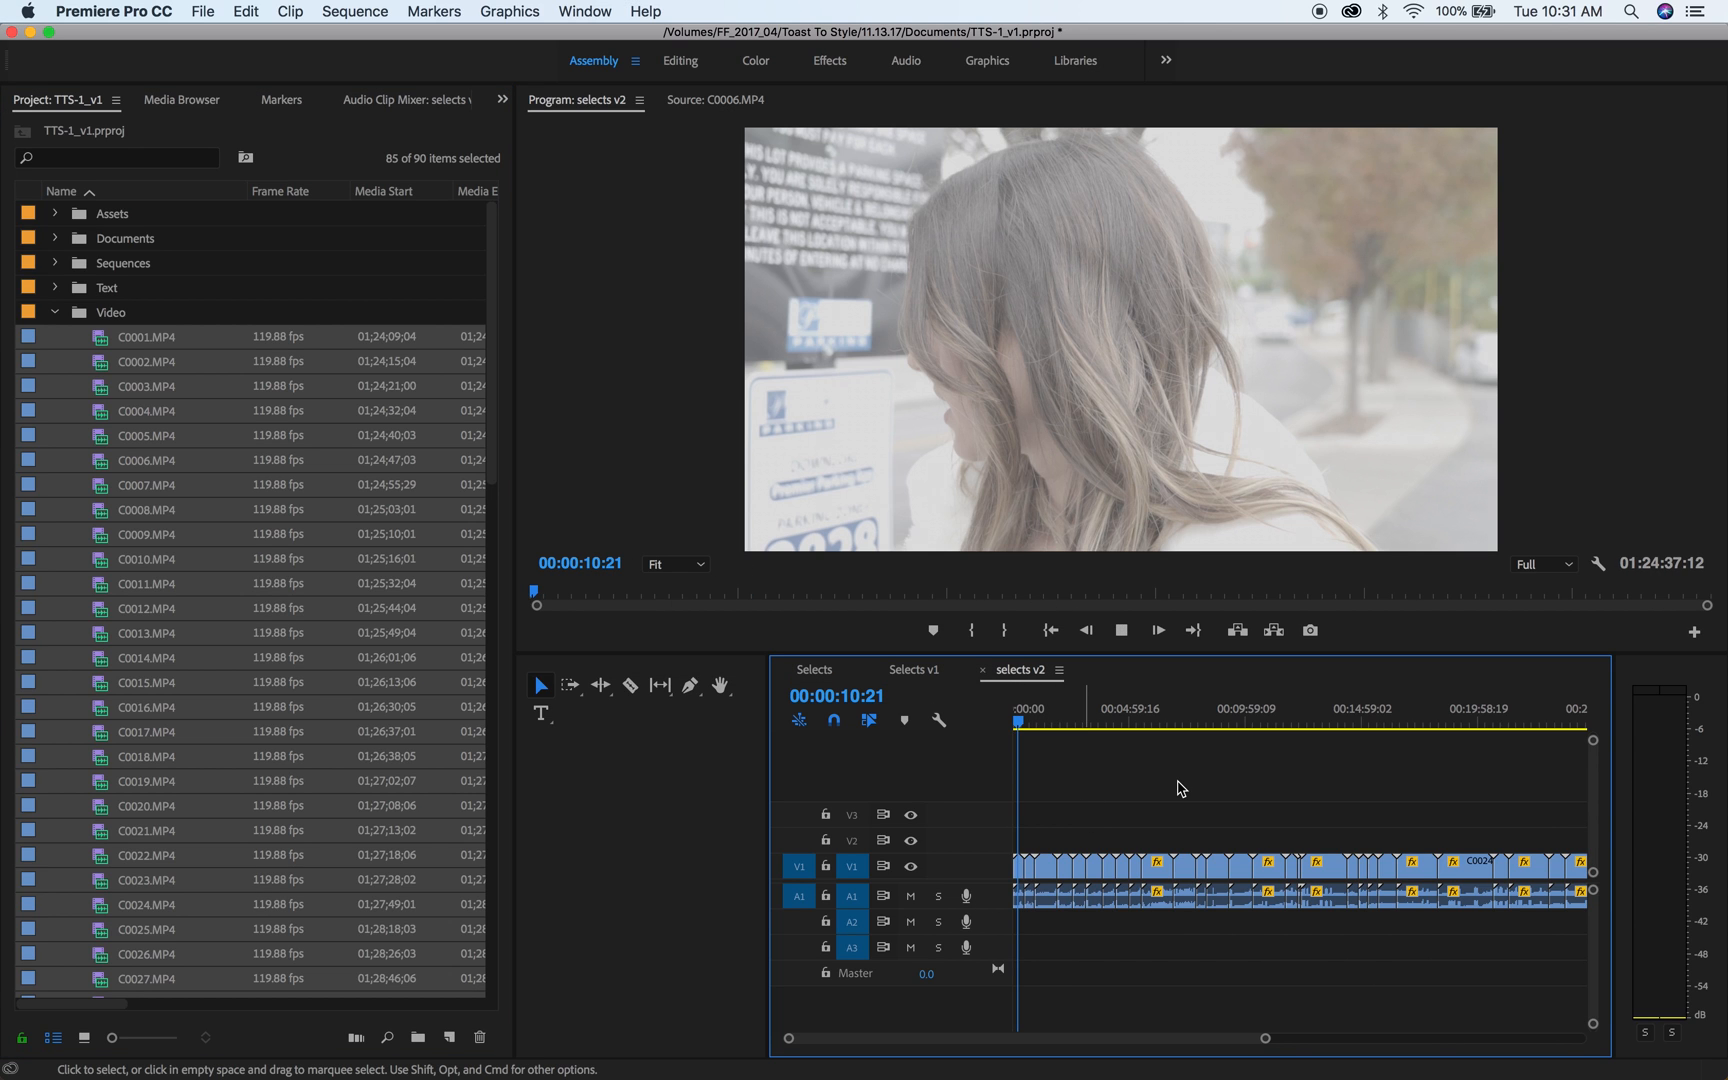